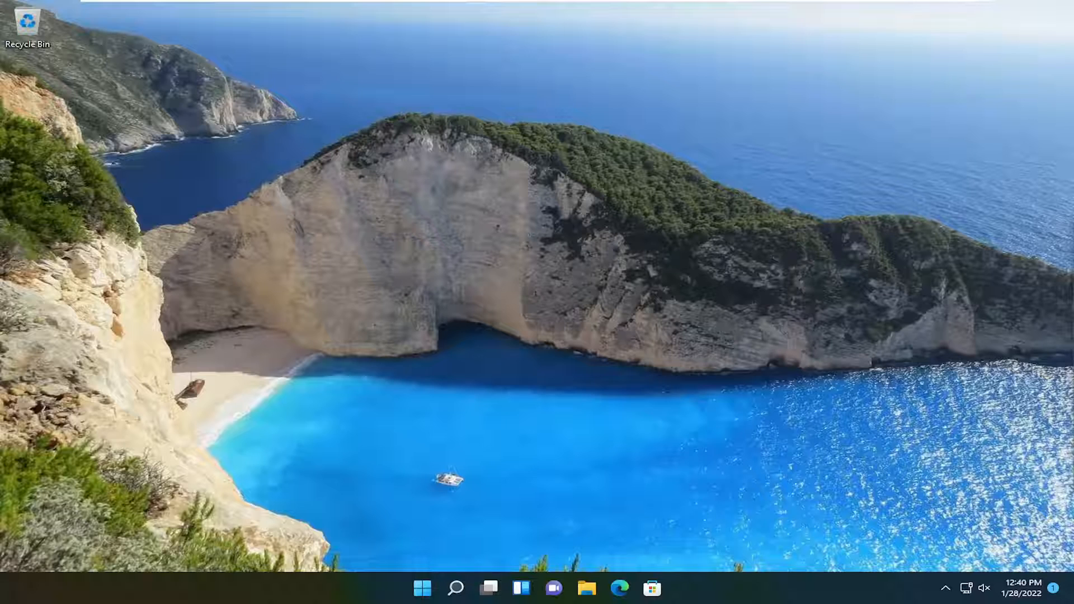
{"action": "mouse_move", "coordinate": [923, 310]}
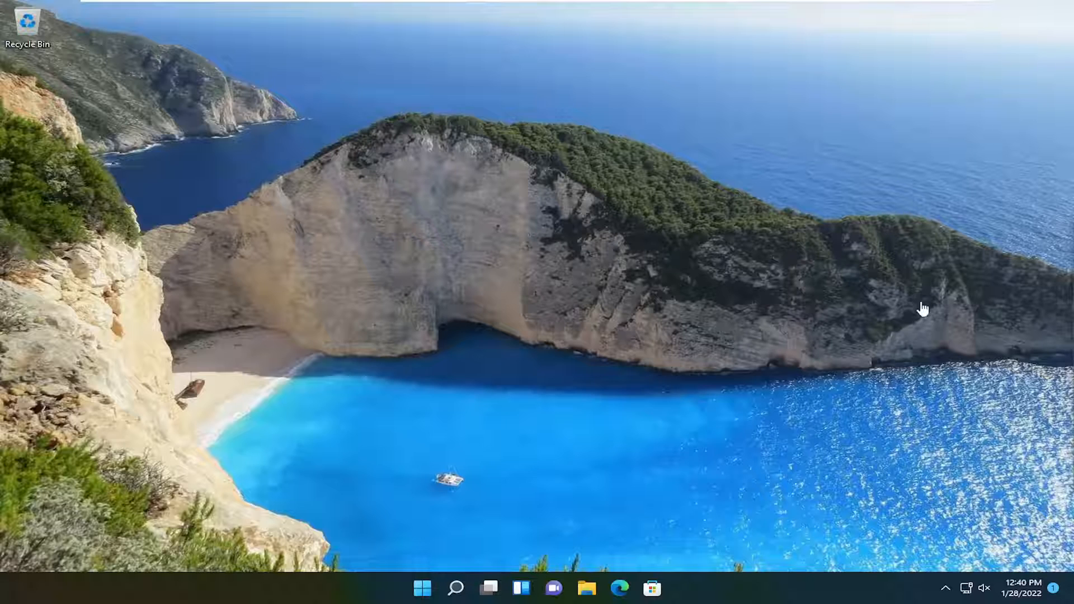
{"action": "mouse_move", "coordinate": [576, 359]}
{"action": "type", "text": "services"}
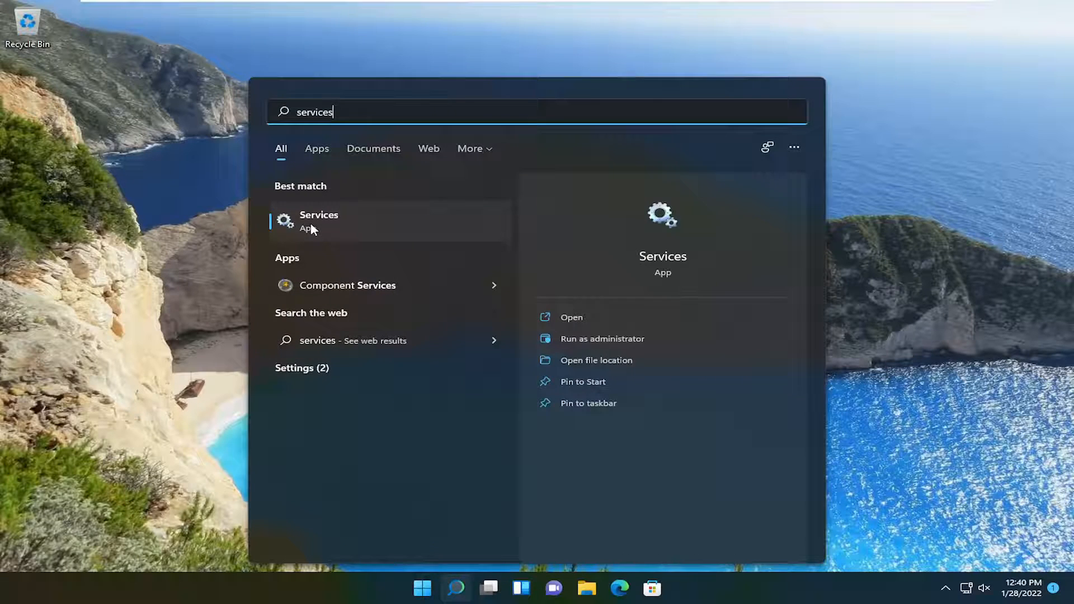
- Set Windows Audio's Log On to Local System account with desktop interaction allowed, and save
{"action": "left_click", "coordinate": [318, 221]}
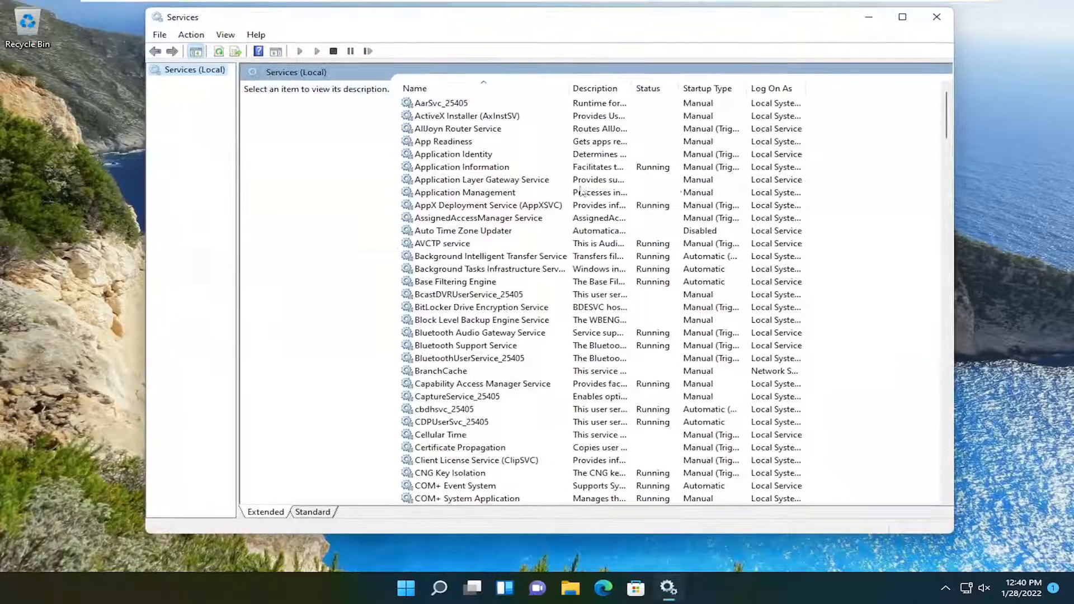
{"action": "scroll", "scroll_direction": "down", "scroll_amount": 3}
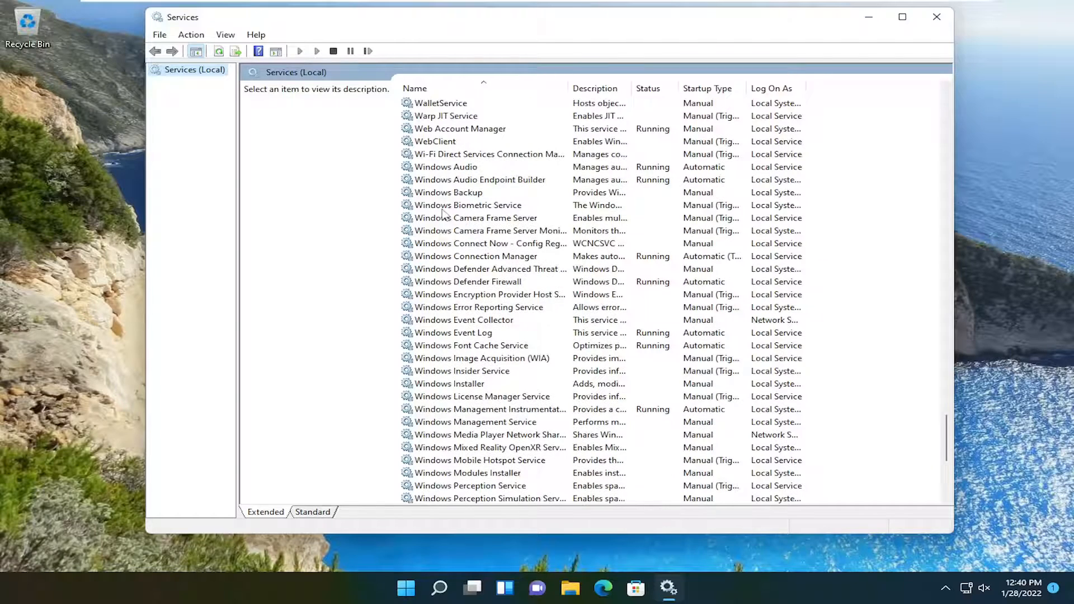
{"action": "double_click", "coordinate": [445, 166]}
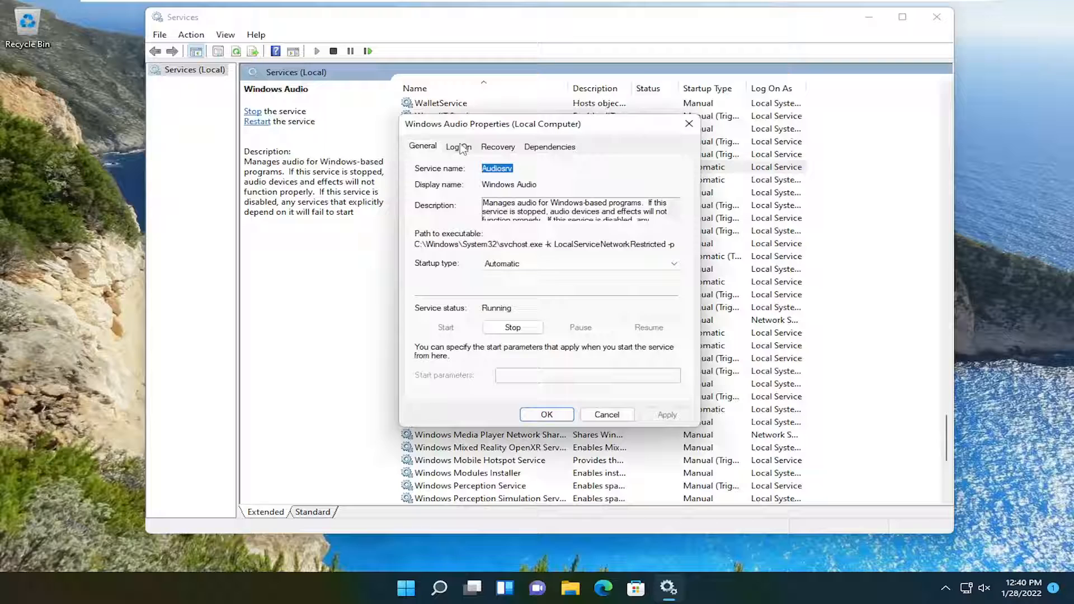
{"action": "left_click", "coordinate": [458, 147]}
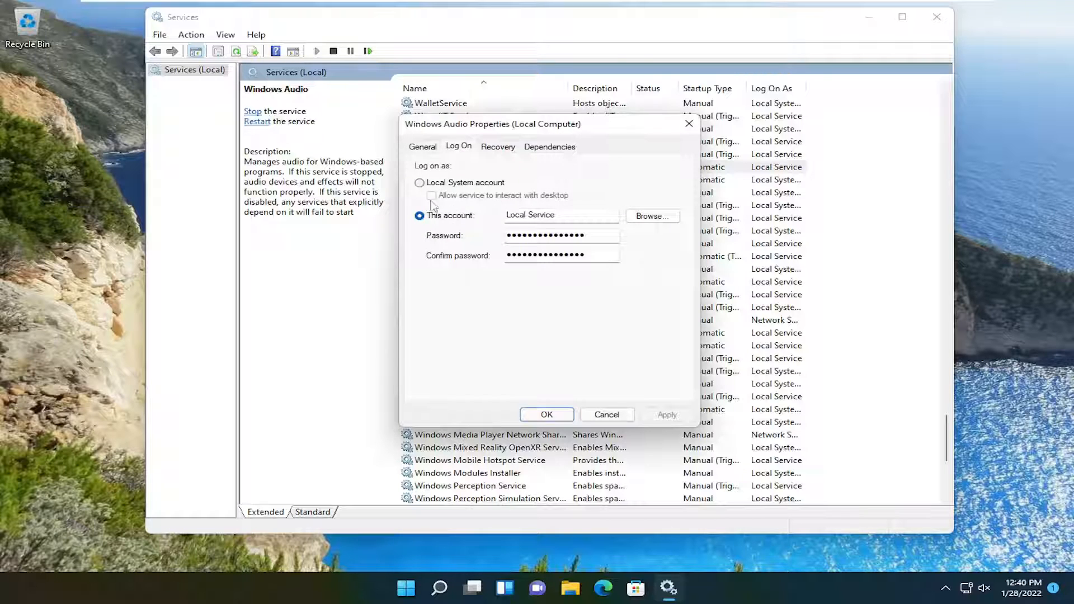
{"action": "left_click", "coordinate": [419, 182]}
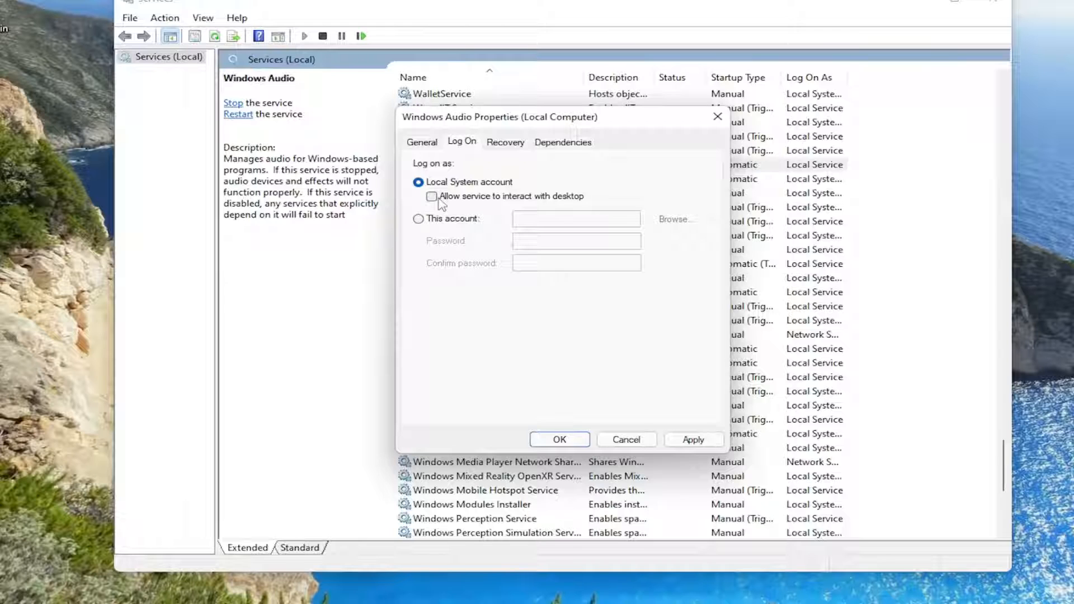
{"action": "left_click", "coordinate": [431, 197]}
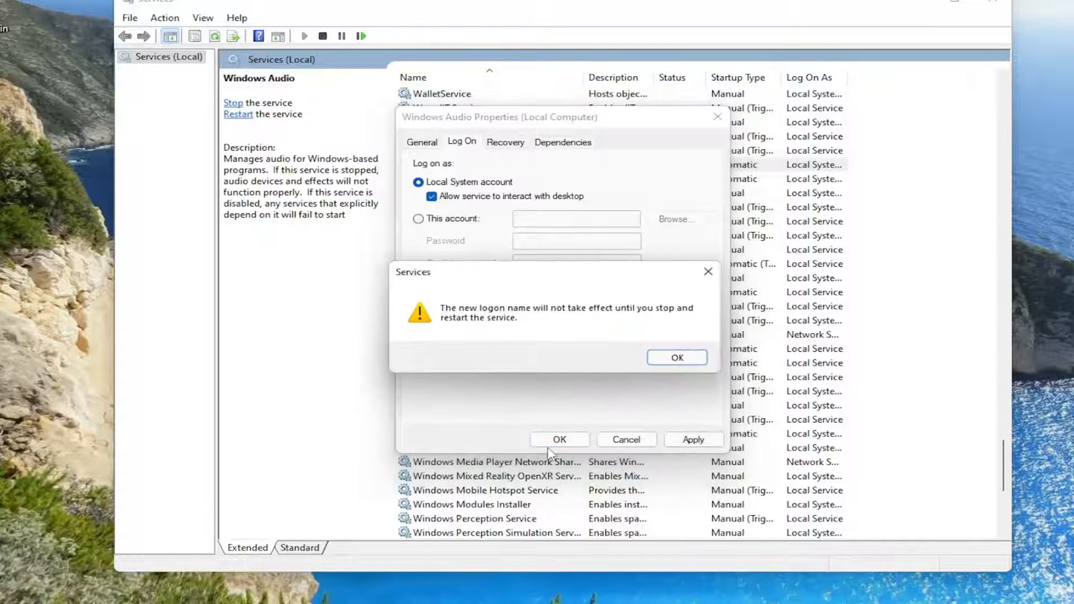
{"action": "left_click", "coordinate": [676, 358]}
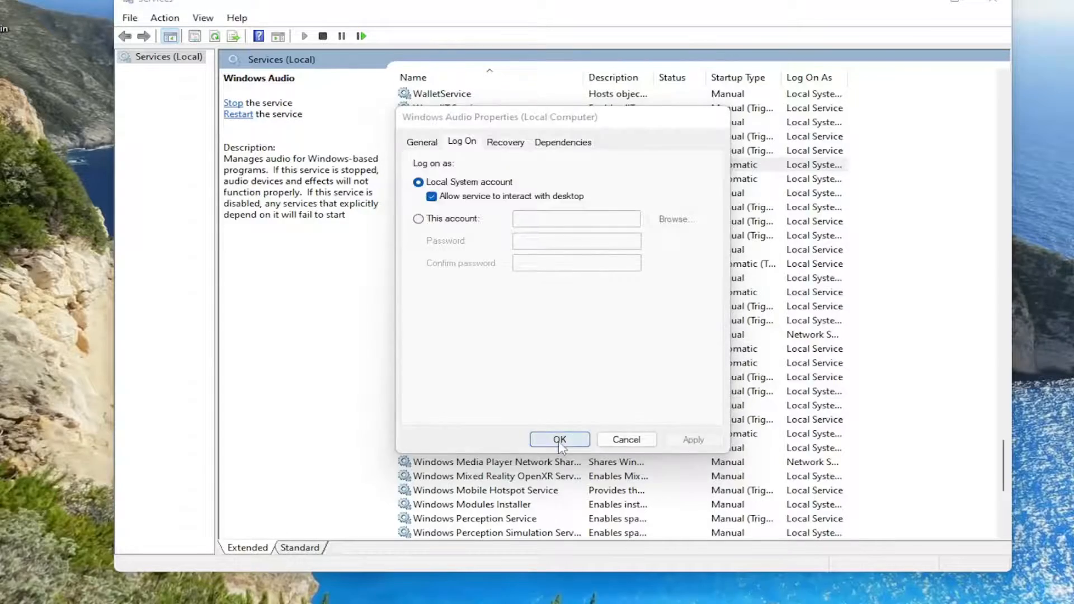
{"action": "left_click", "coordinate": [558, 439]}
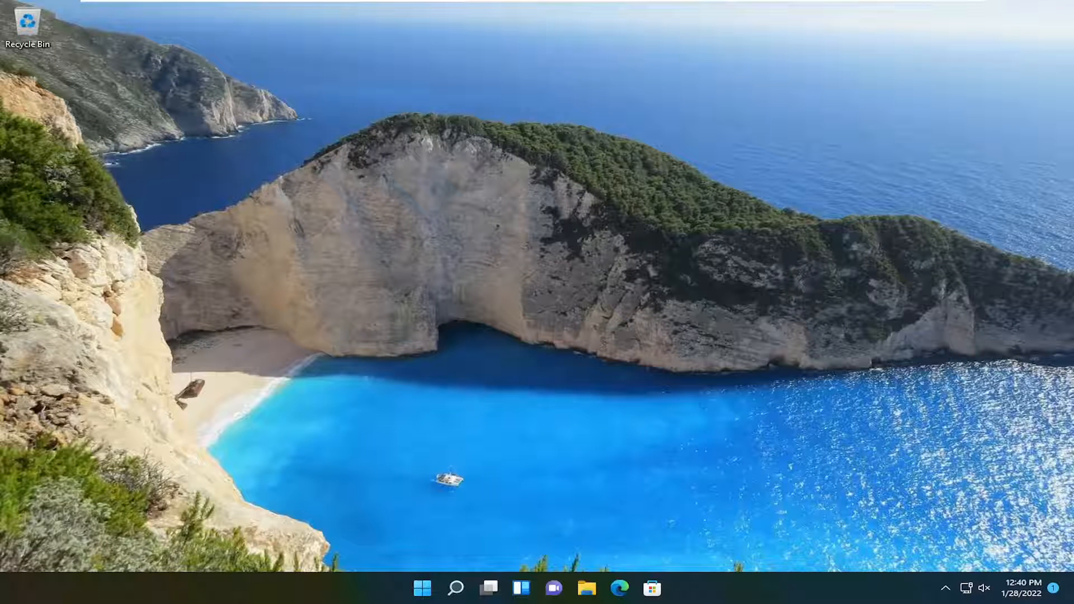
{"action": "mouse_move", "coordinate": [451, 564]}
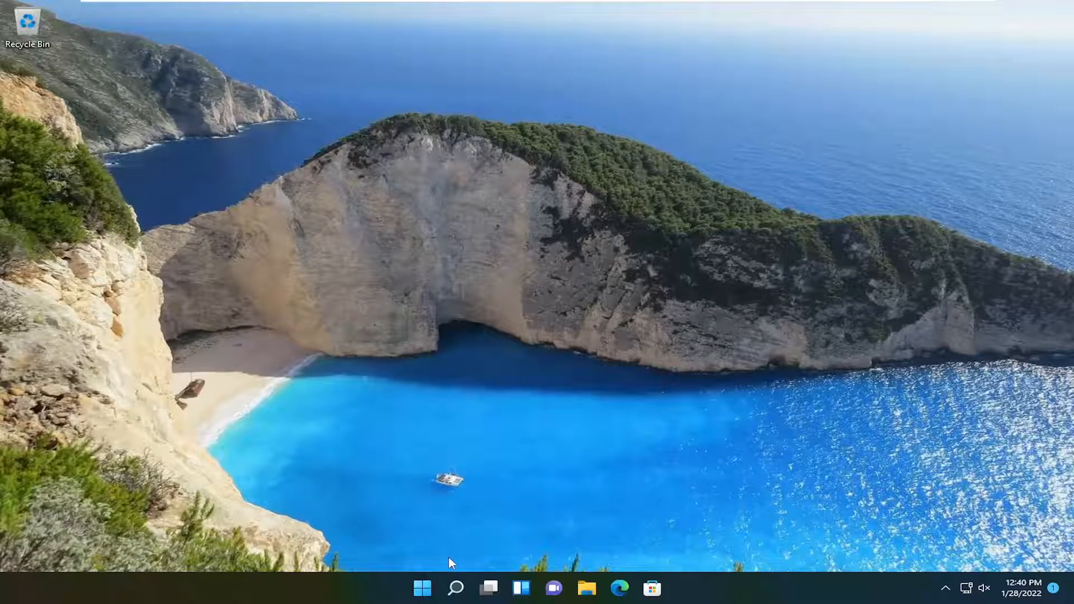
- Restart the PC from the Start button's quick system menu
{"action": "right_click", "coordinate": [422, 588]}
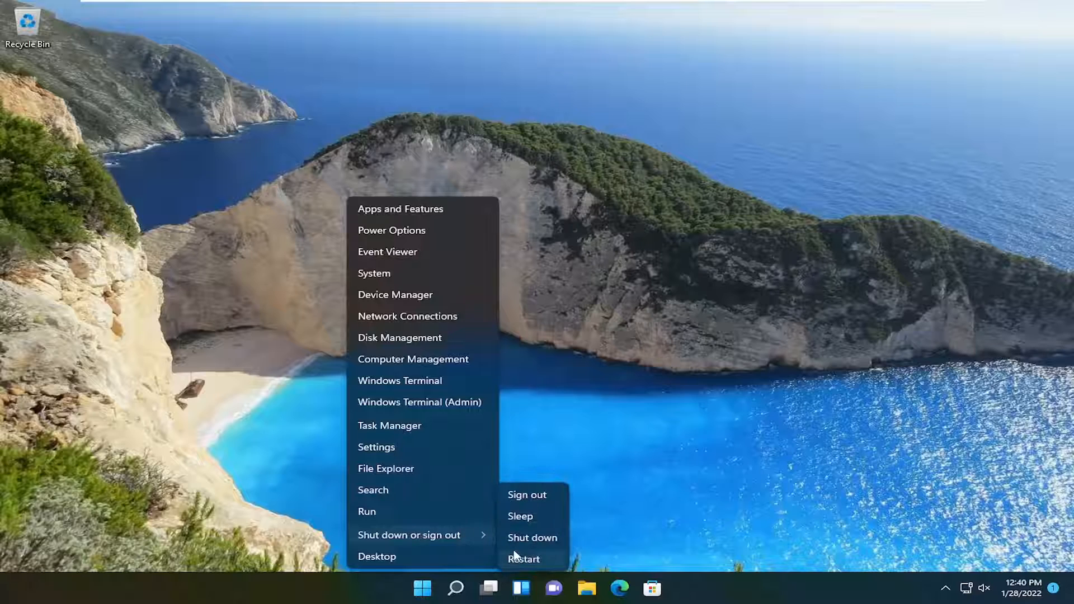
{"action": "left_click", "coordinate": [523, 558]}
{"action": "type", "text": "r"}
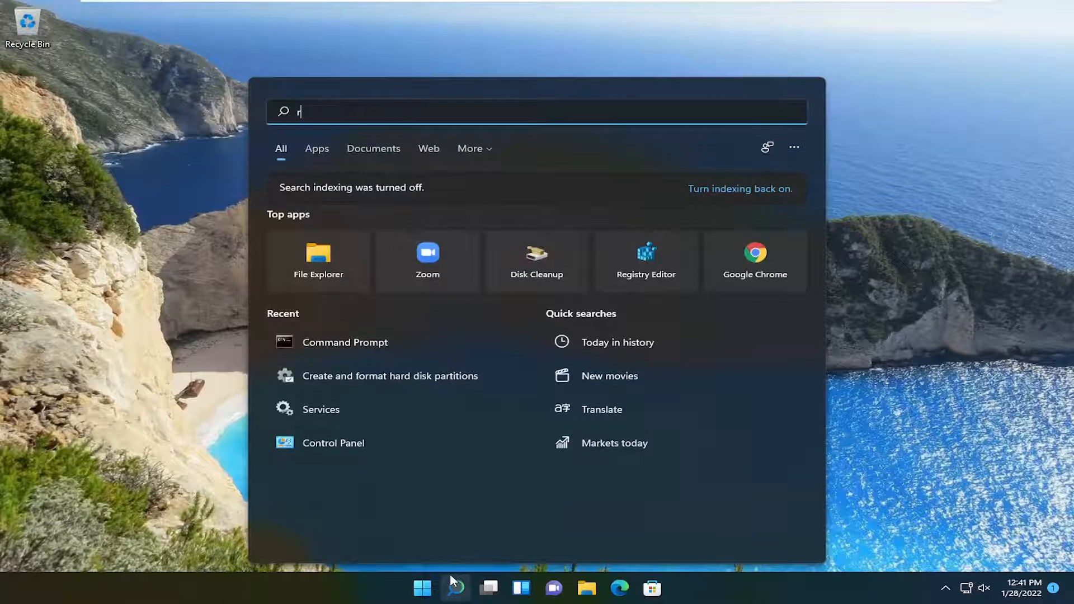
- Launch Registry Editor as administrator, select the Computer root, and enlarge the window
{"action": "type", "text": "egedit"}
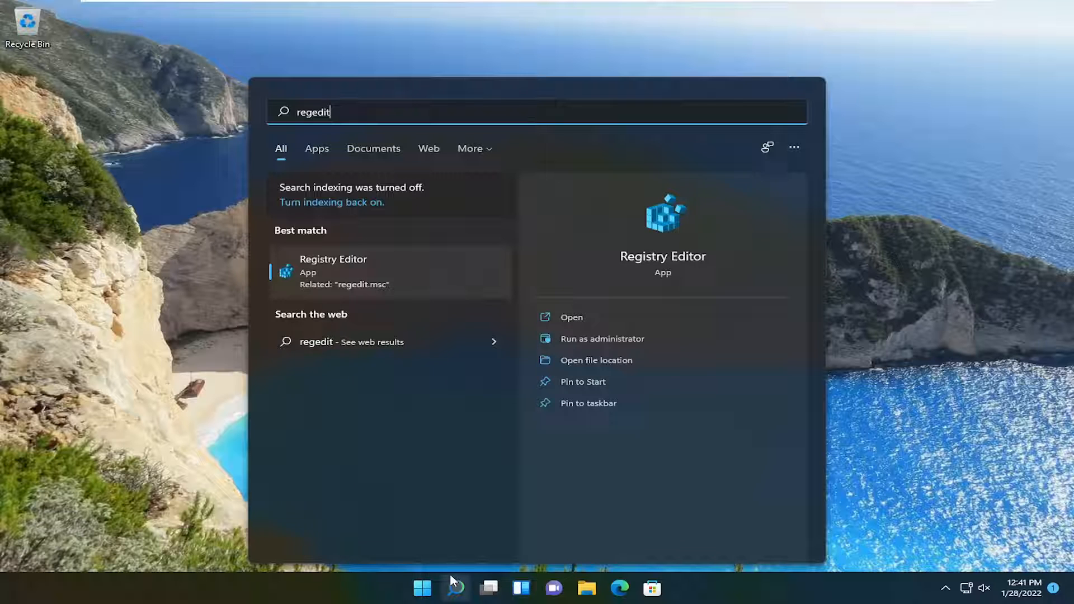
{"action": "mouse_move", "coordinate": [362, 275]}
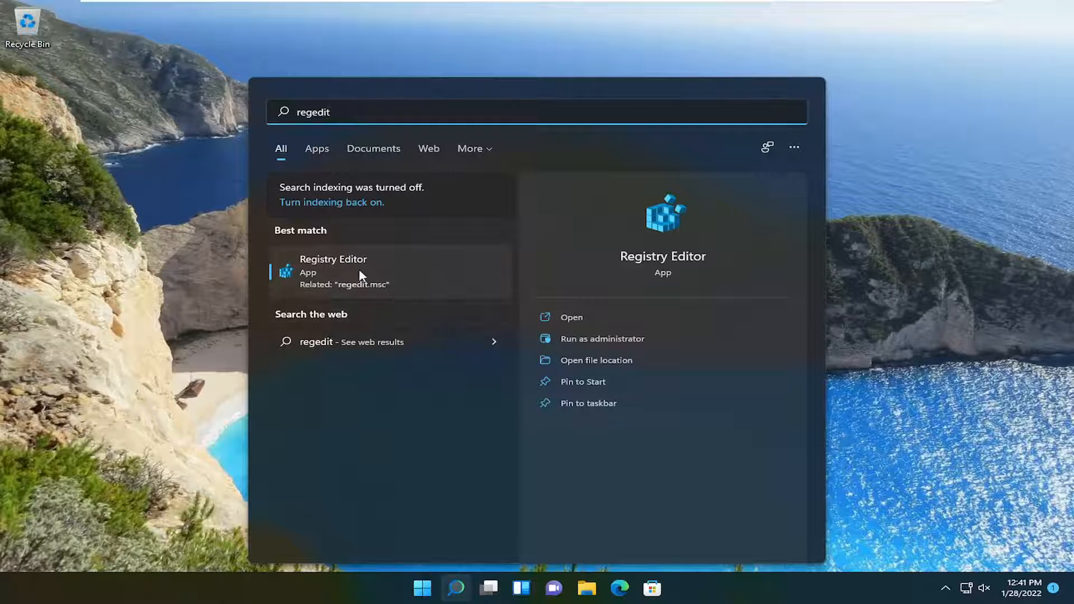
{"action": "right_click", "coordinate": [333, 267]}
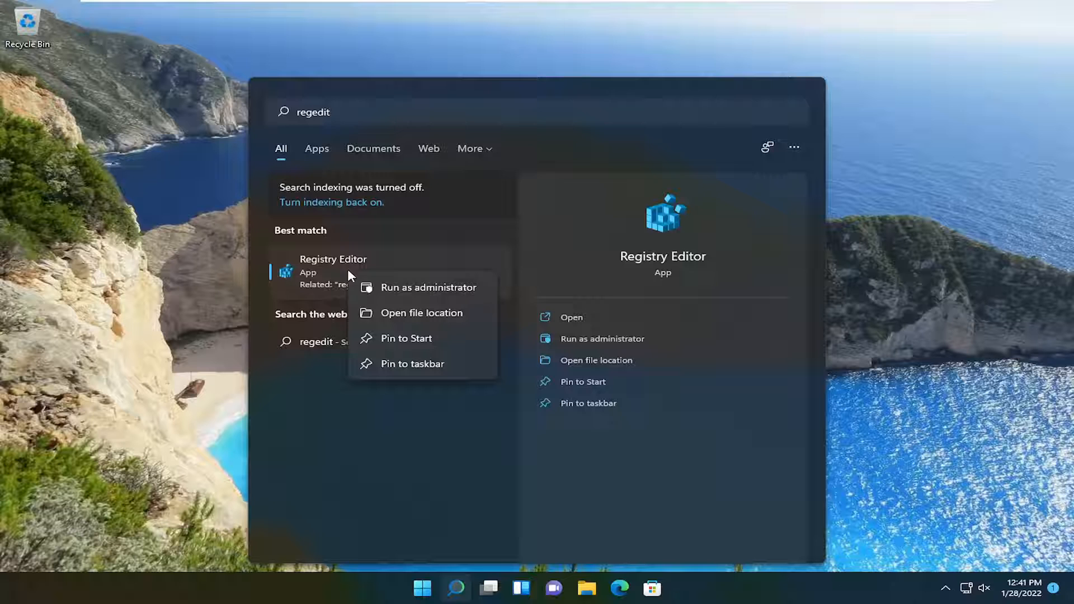
{"action": "mouse_move", "coordinate": [429, 287]}
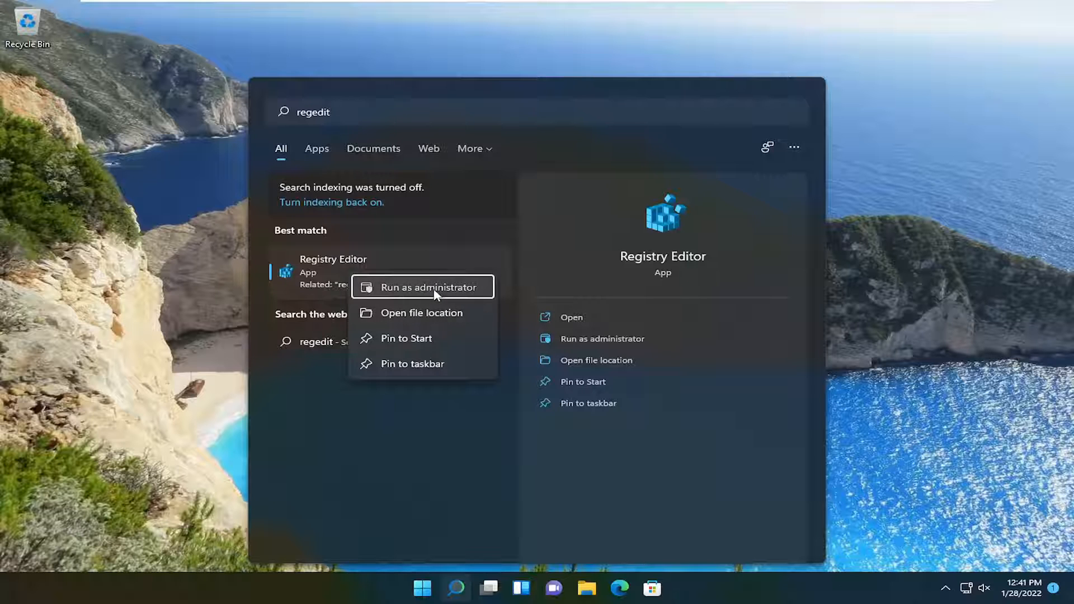
{"action": "left_click", "coordinate": [428, 287]}
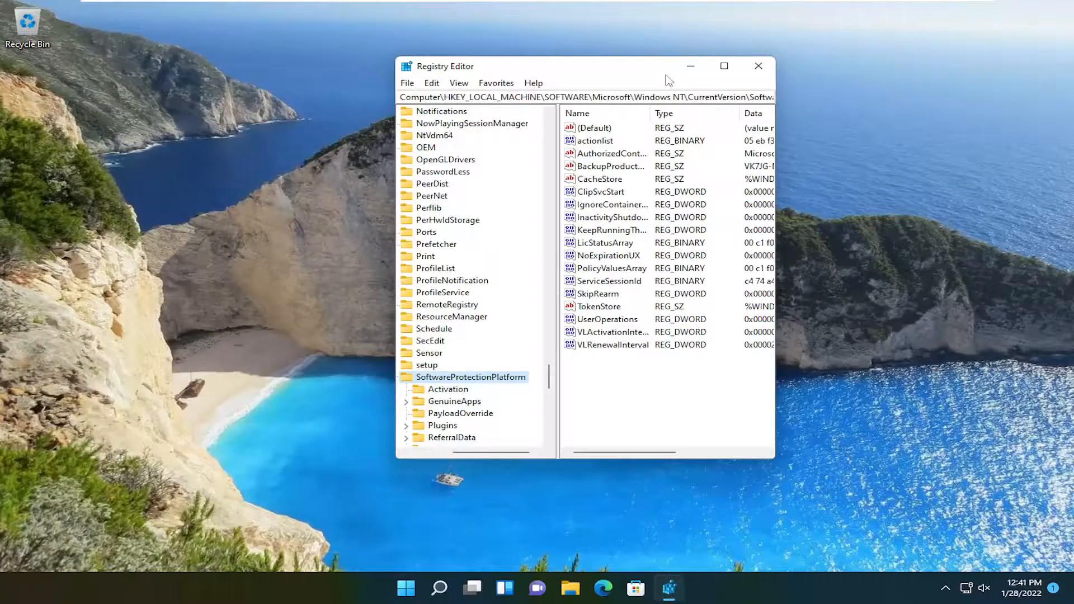
{"action": "left_click", "coordinate": [723, 66]}
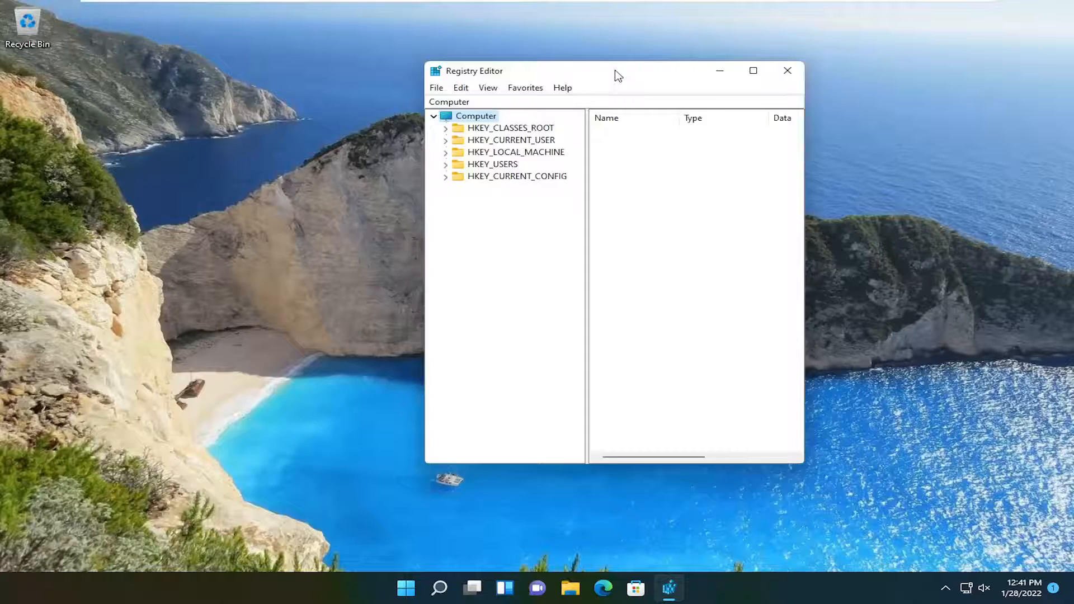
{"action": "left_click_drag", "start_coordinate": [614, 70], "coordinate": [486, 7]}
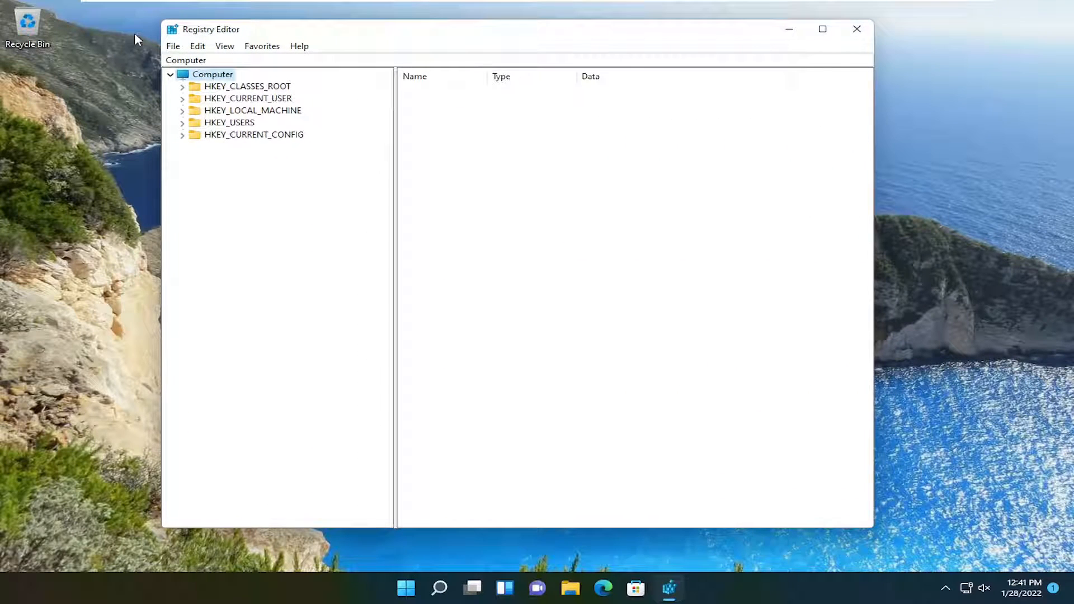
{"action": "left_click", "coordinate": [173, 46]}
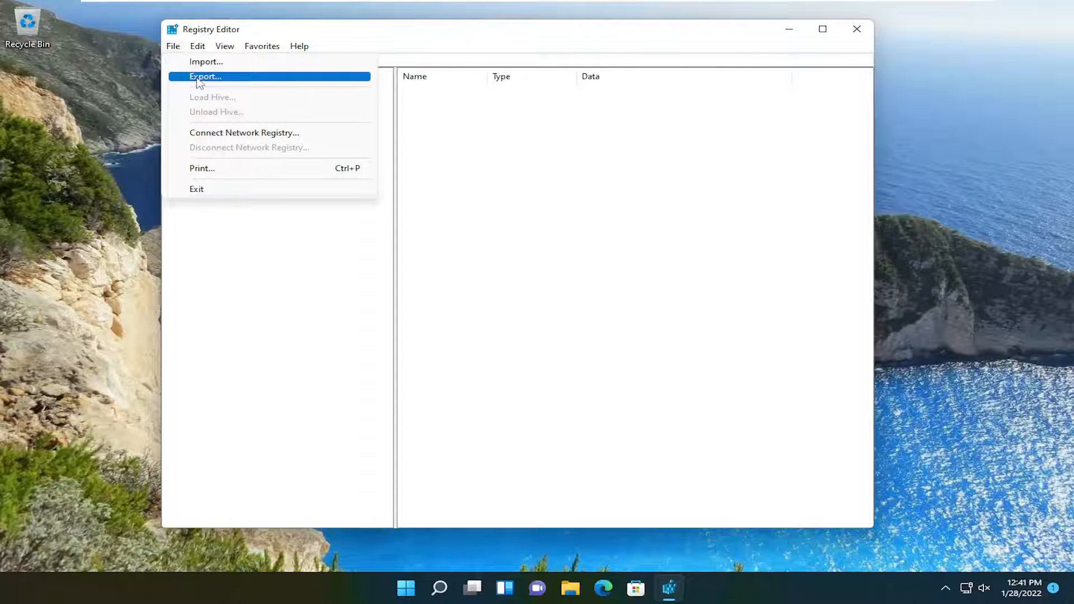
- Export the entire registry (range All) to a backup file on the Desktop
{"action": "left_click", "coordinate": [205, 76]}
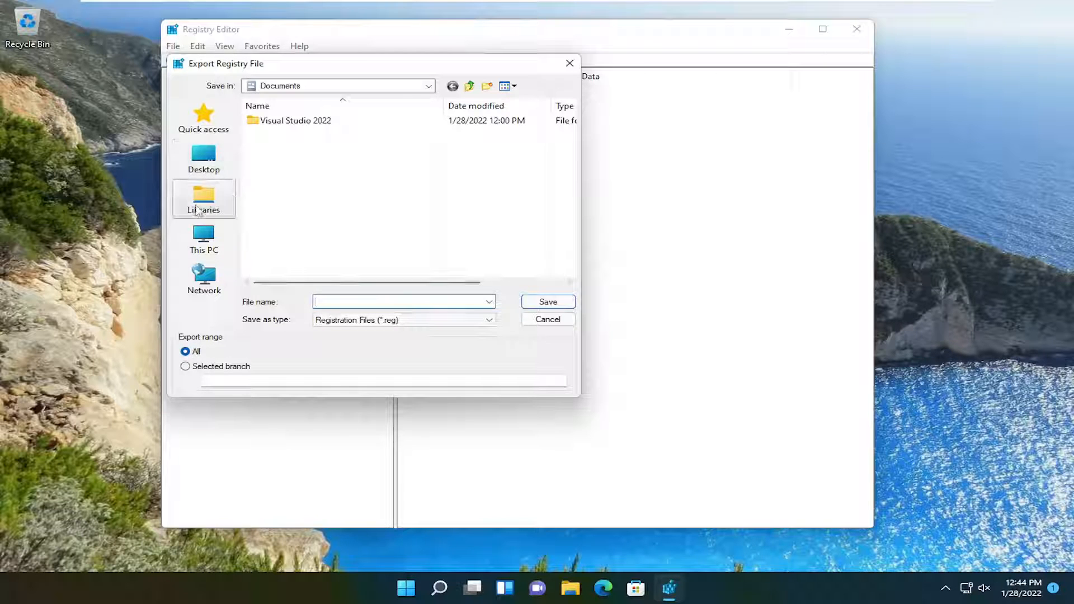
{"action": "left_click", "coordinate": [204, 198]}
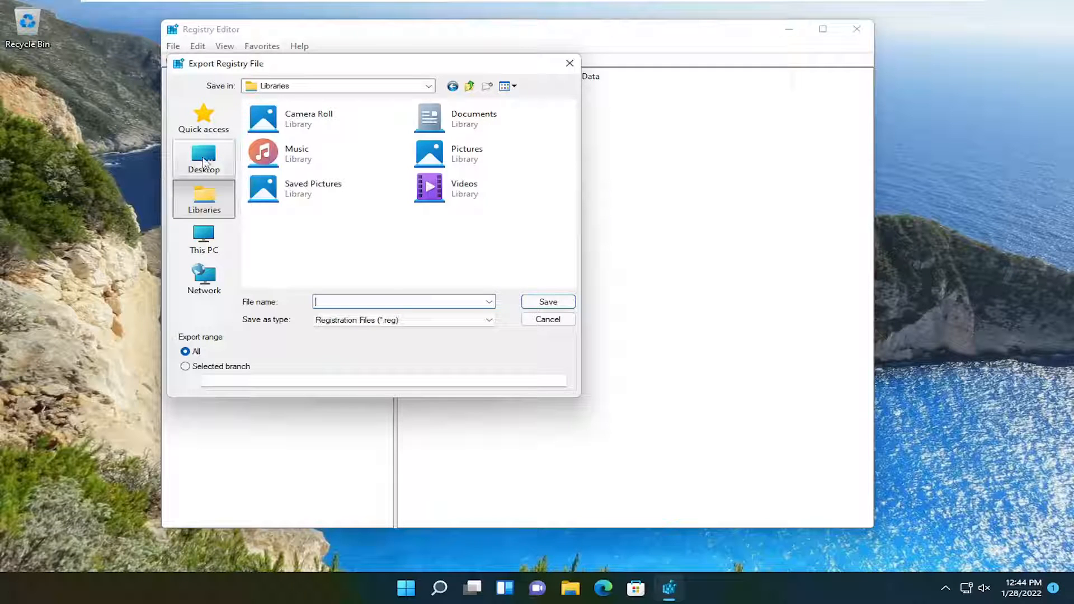
{"action": "left_click", "coordinate": [204, 158]}
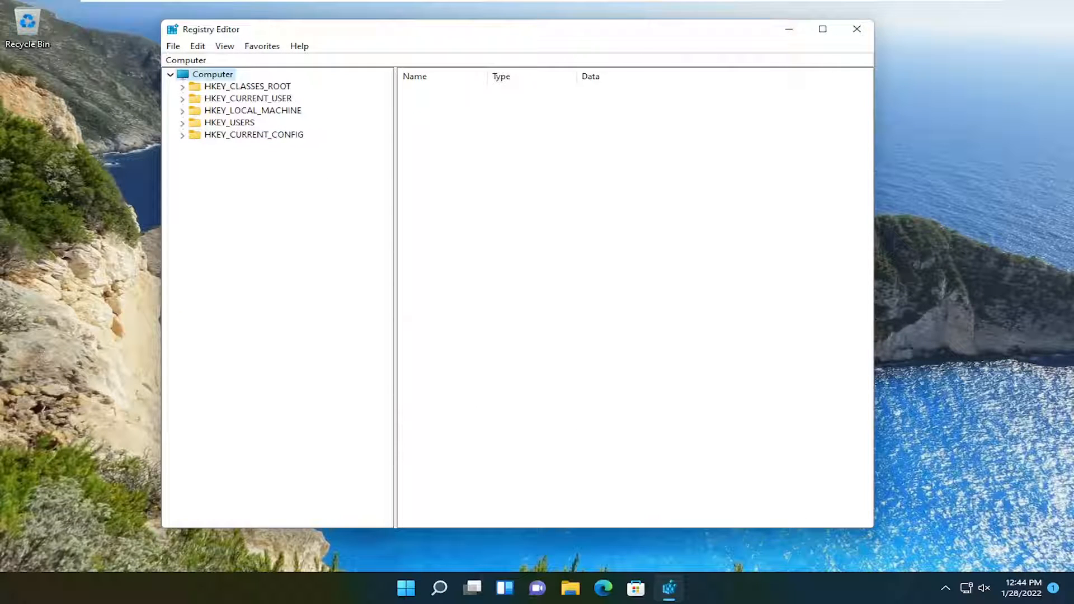
{"action": "left_click", "coordinate": [253, 110]}
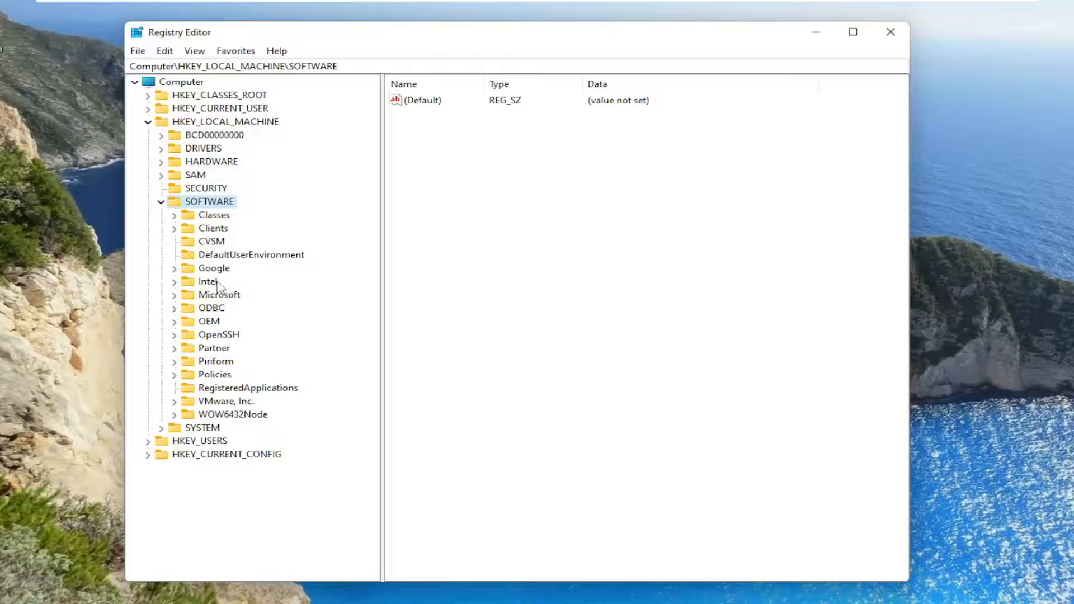
- Navigate to HKEY_LOCAL_MACHINE\SOFTWARE\Microsoft\Windows\CurrentVersion and scroll toward MMDevices
{"action": "double_click", "coordinate": [219, 294]}
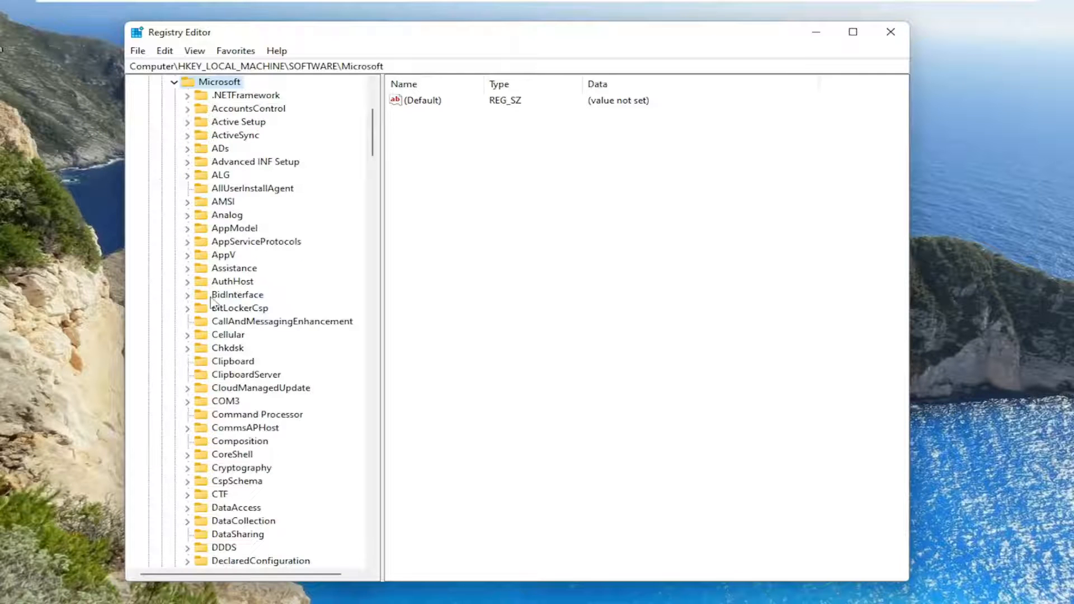
{"action": "scroll", "scroll_direction": "down", "scroll_amount": 3}
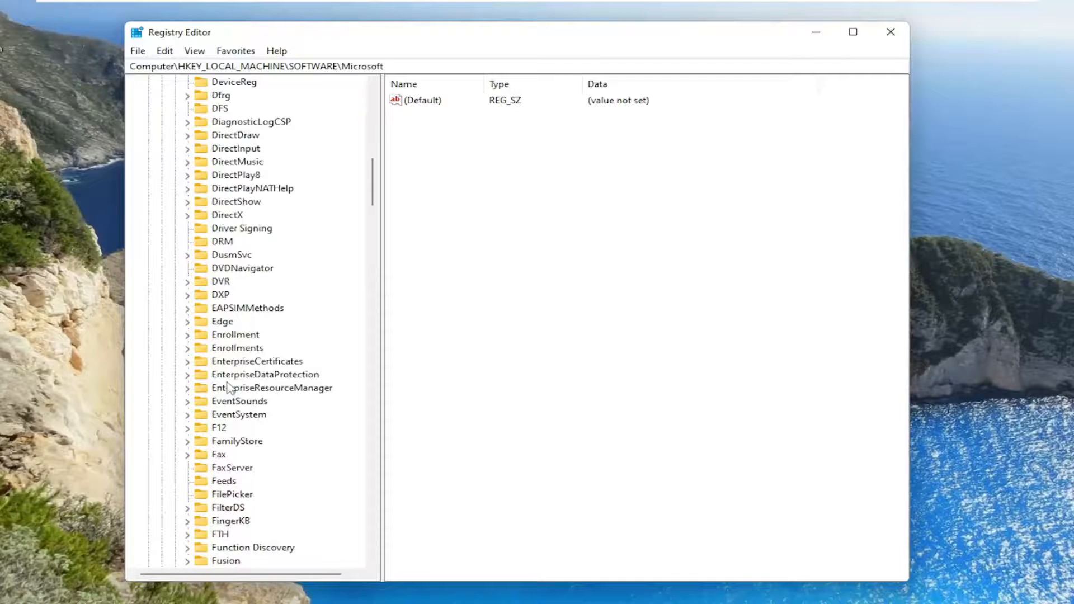
{"action": "scroll", "scroll_direction": "down", "scroll_amount": 3}
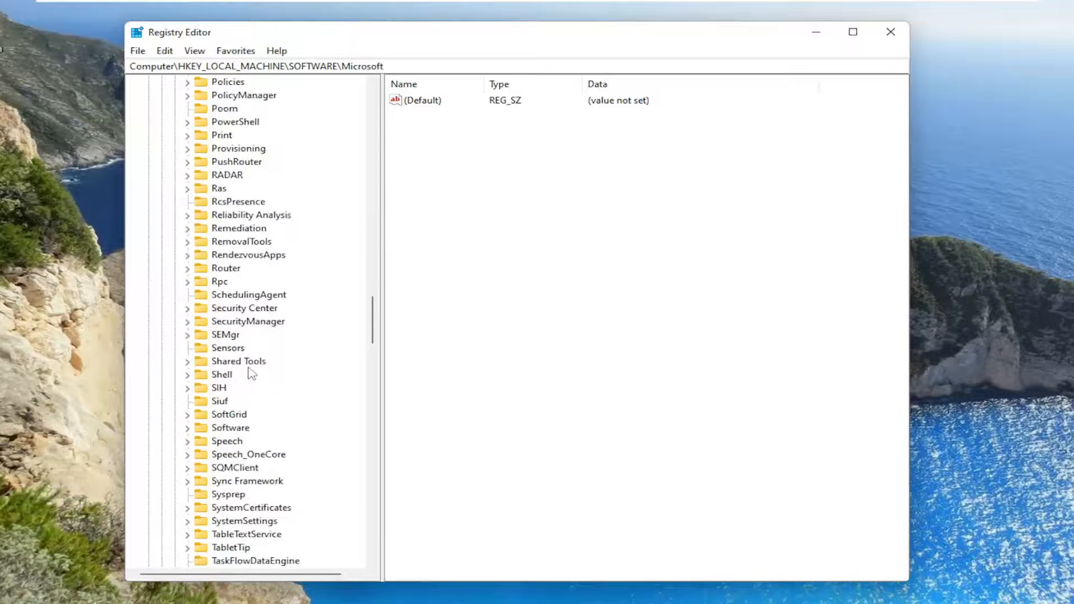
{"action": "left_click", "coordinate": [231, 348]}
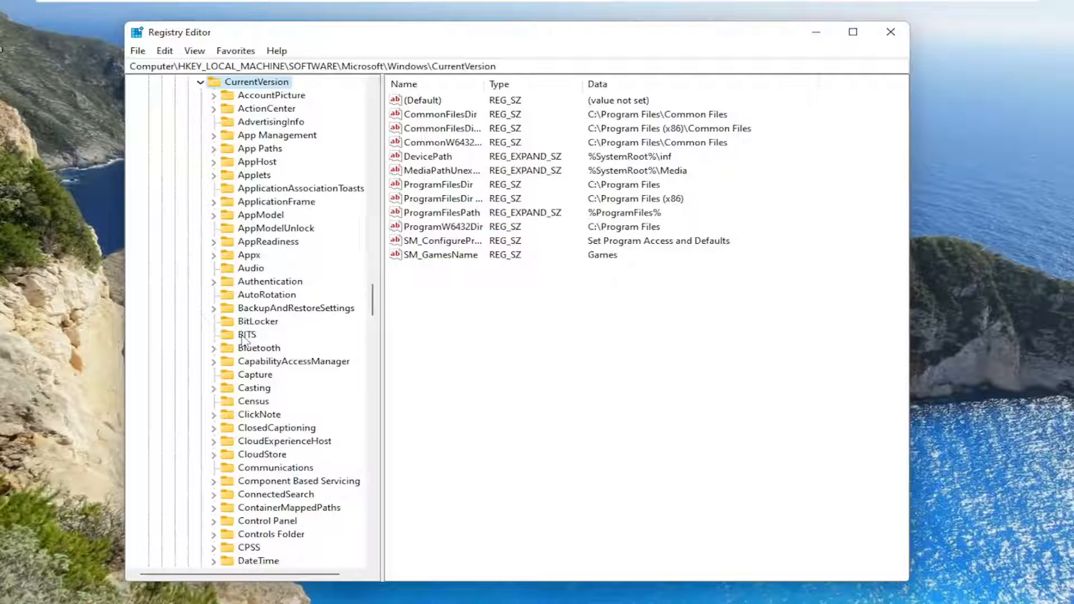
{"action": "scroll", "scroll_direction": "down", "scroll_amount": 3}
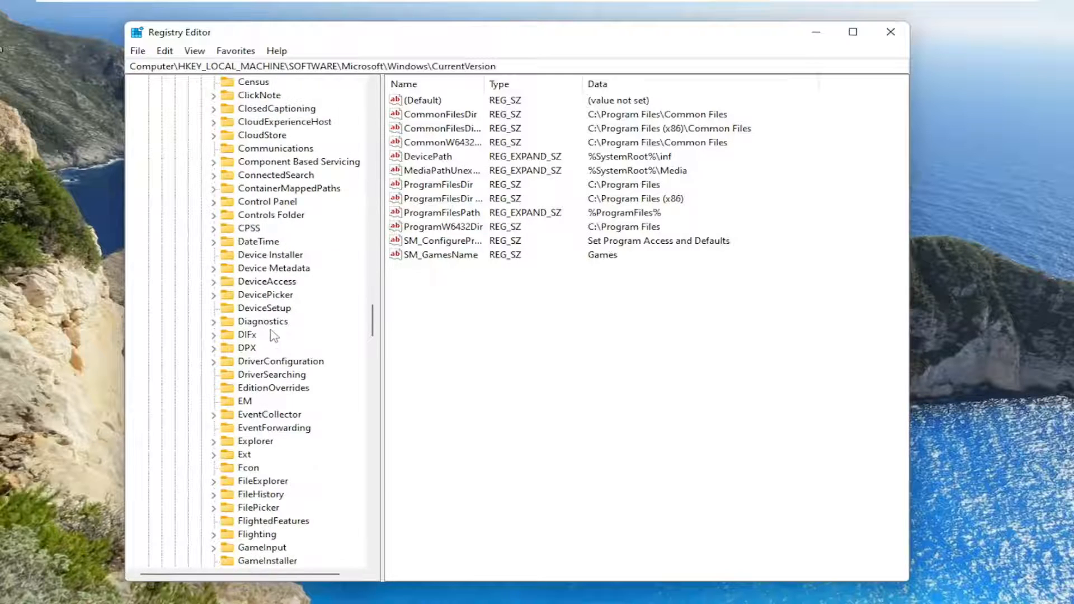
{"action": "scroll", "scroll_direction": "down", "scroll_amount": 3}
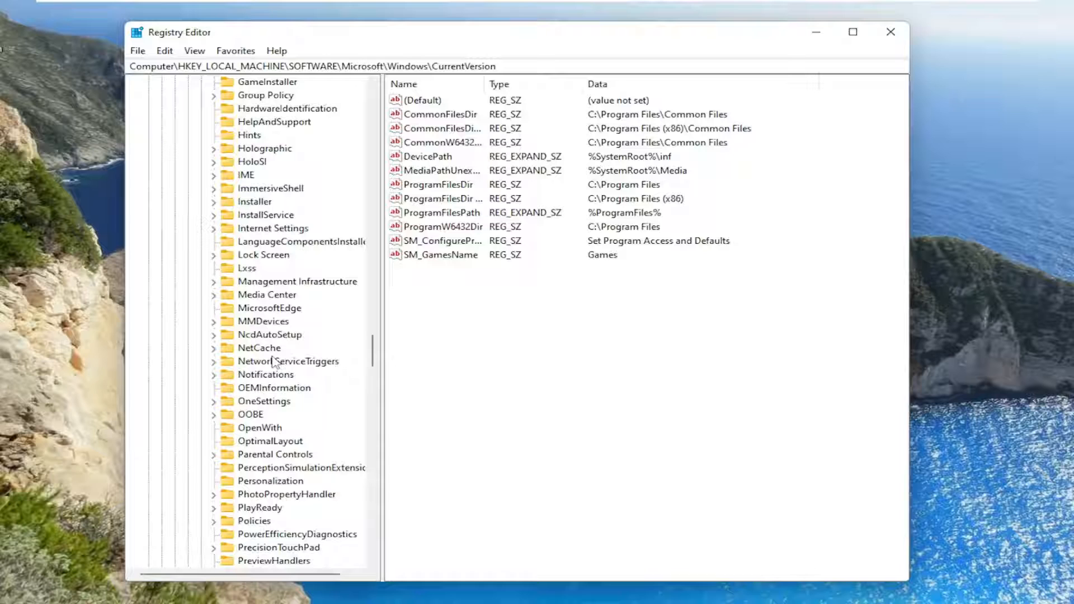
{"action": "mouse_move", "coordinate": [265, 327]}
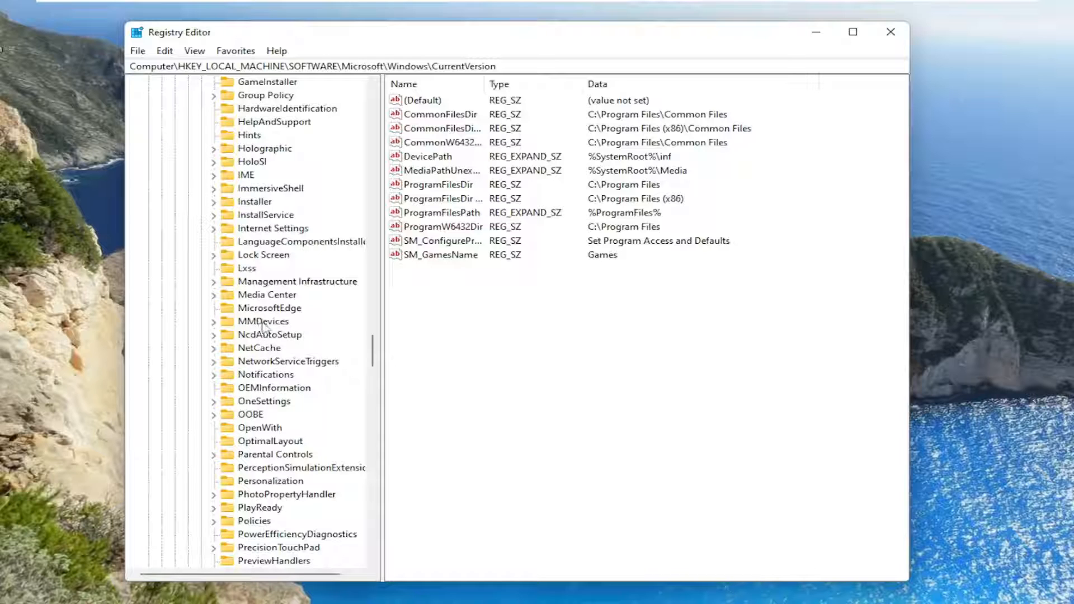
- Select the MMDevices key under CurrentVersion to show its values
{"action": "left_click", "coordinate": [263, 320]}
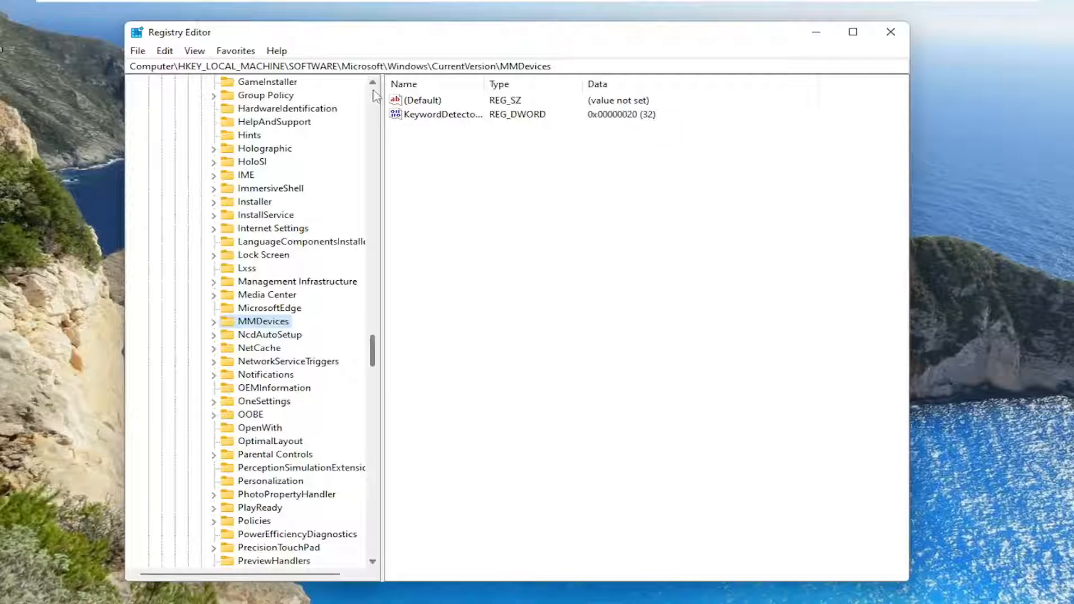
{"action": "mouse_move", "coordinate": [286, 205]}
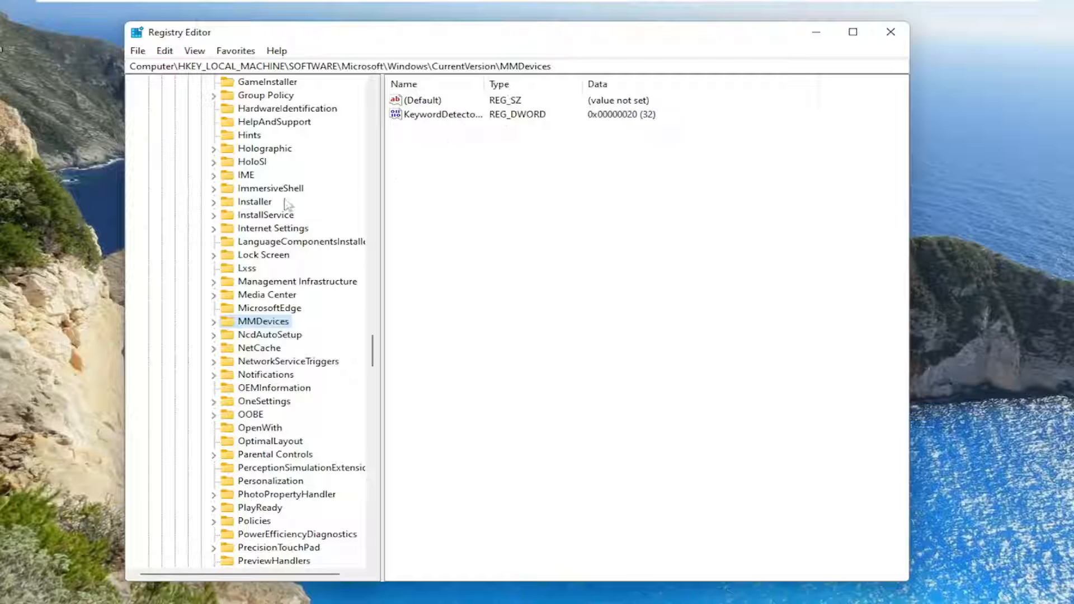
{"action": "mouse_move", "coordinate": [246, 341]}
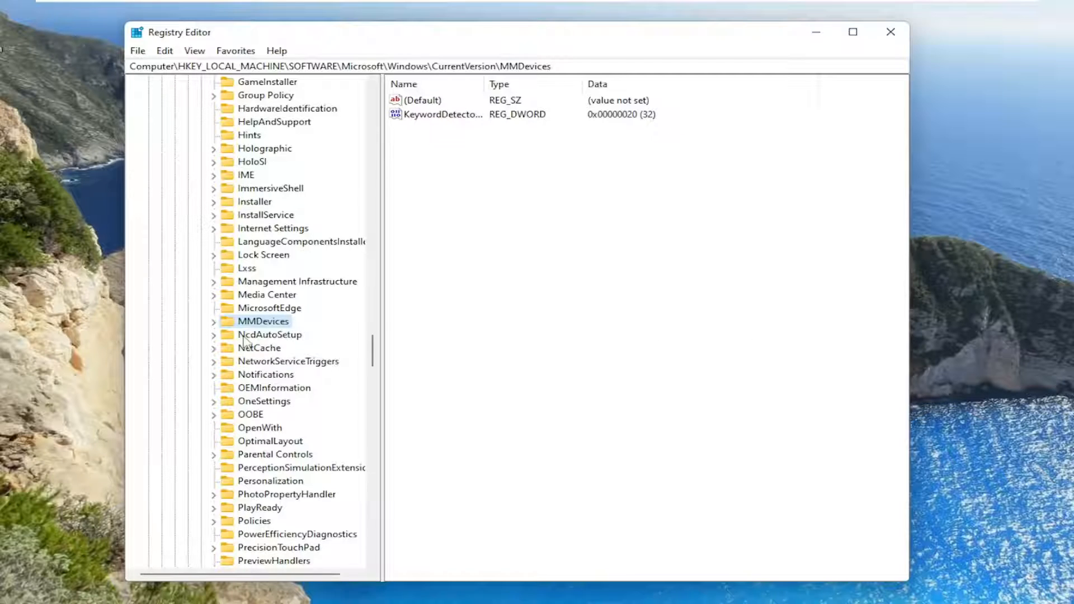
- Change the MMDevices key's owner to Everyone via Permissions > Advanced
{"action": "right_click", "coordinate": [263, 321]}
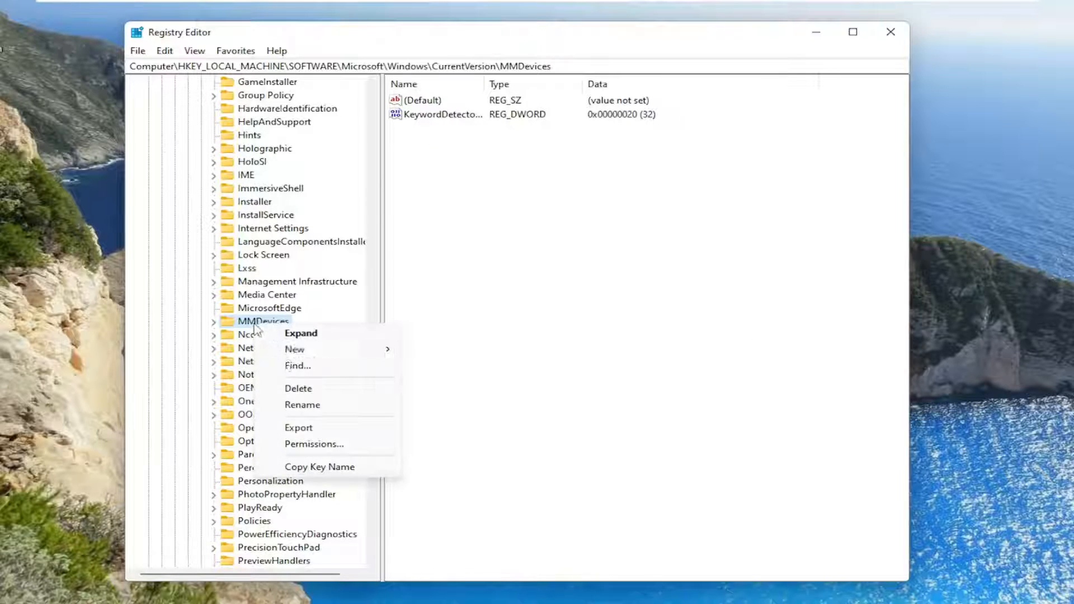
{"action": "left_click", "coordinate": [313, 443]}
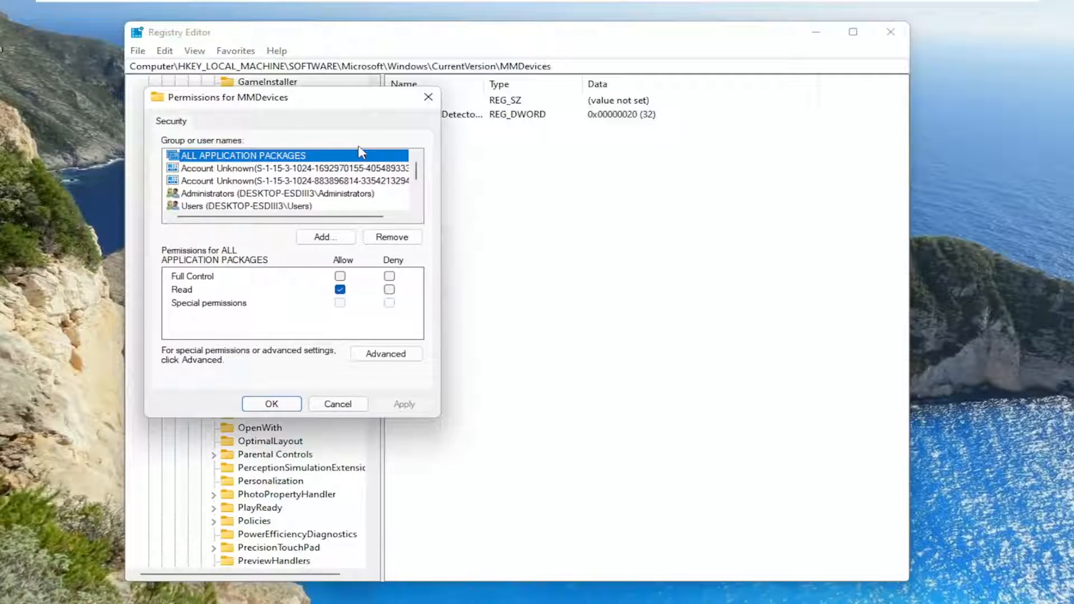
{"action": "mouse_move", "coordinate": [279, 259]}
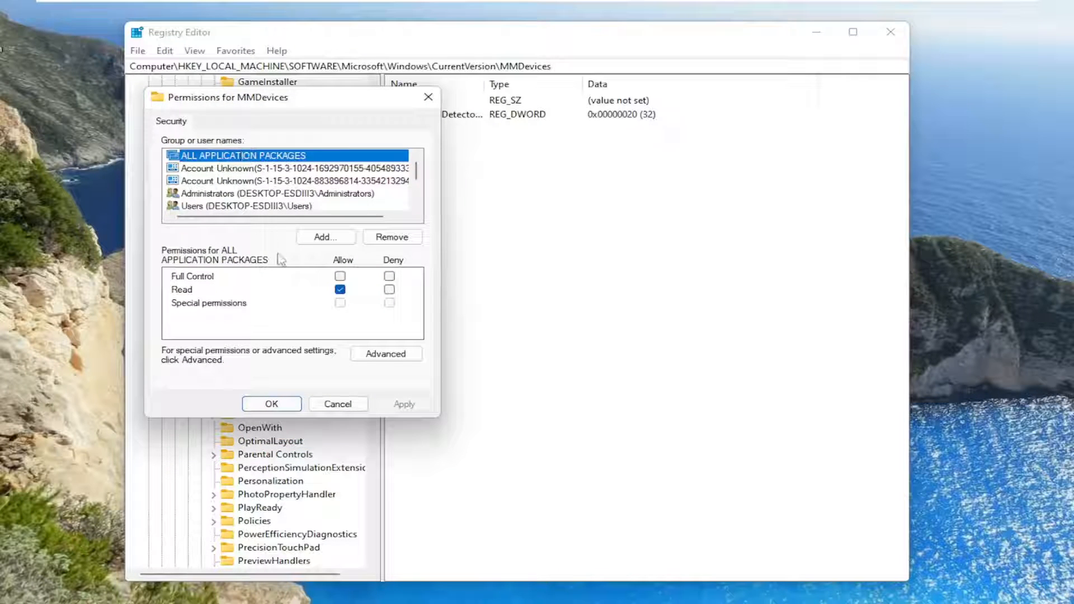
{"action": "left_click", "coordinate": [385, 354]}
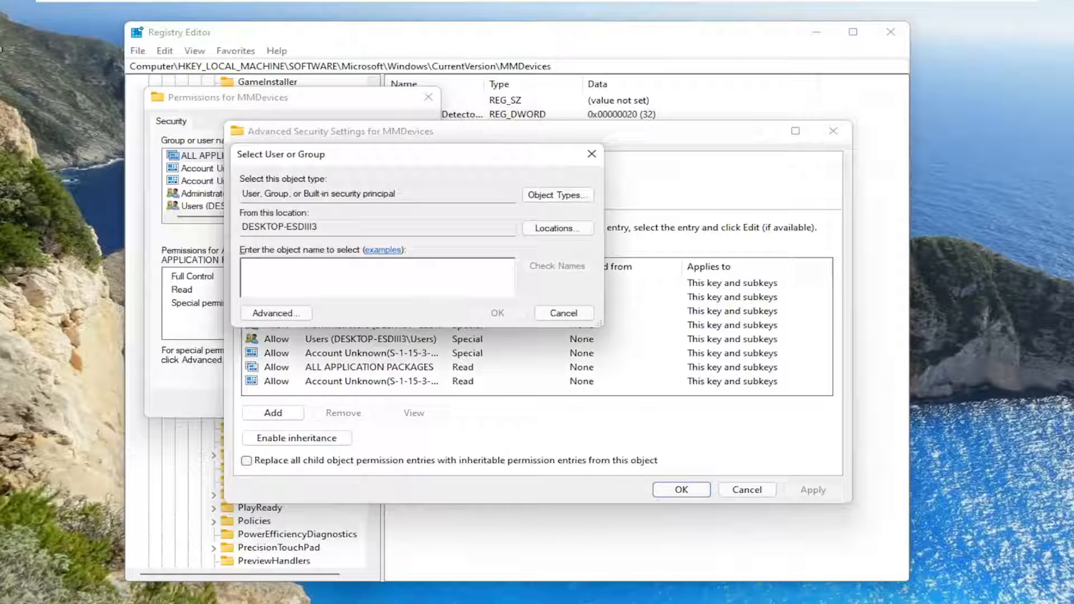
{"action": "type", "text": "every"}
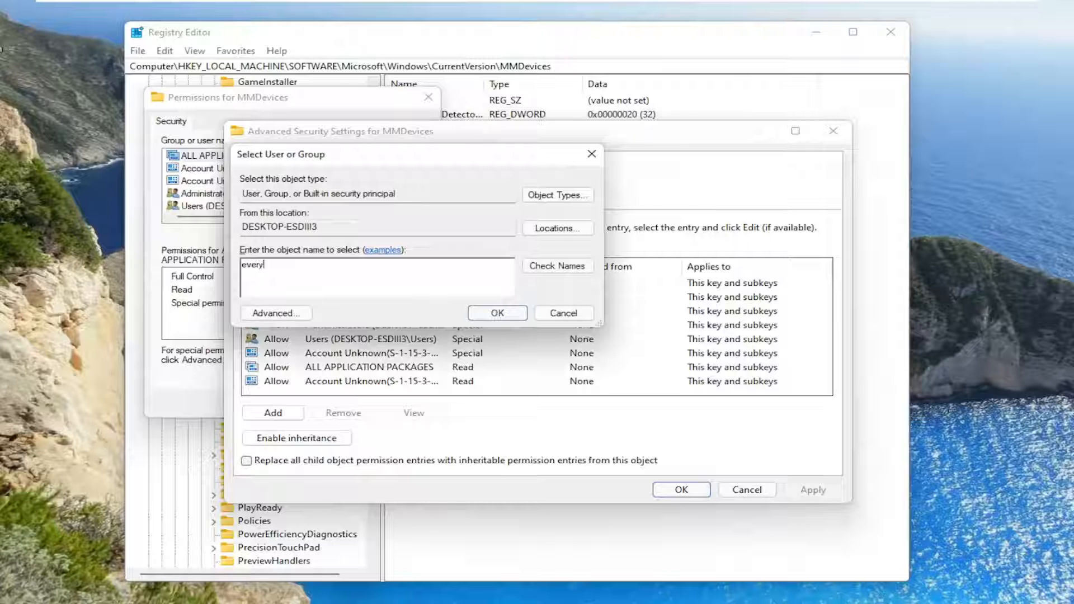
{"action": "type", "text": "one"}
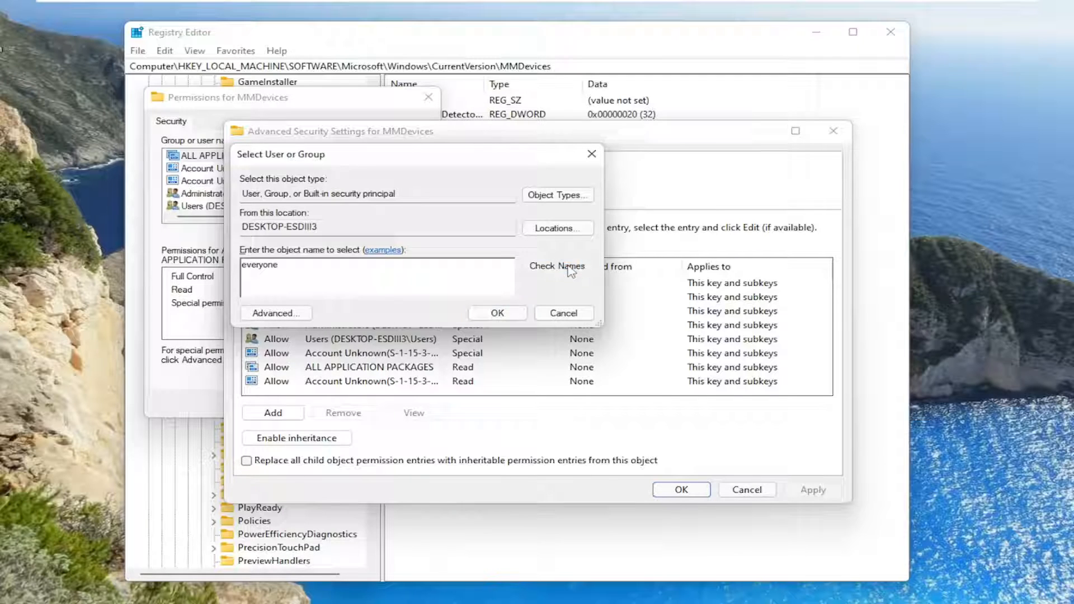
{"action": "left_click", "coordinate": [496, 312]}
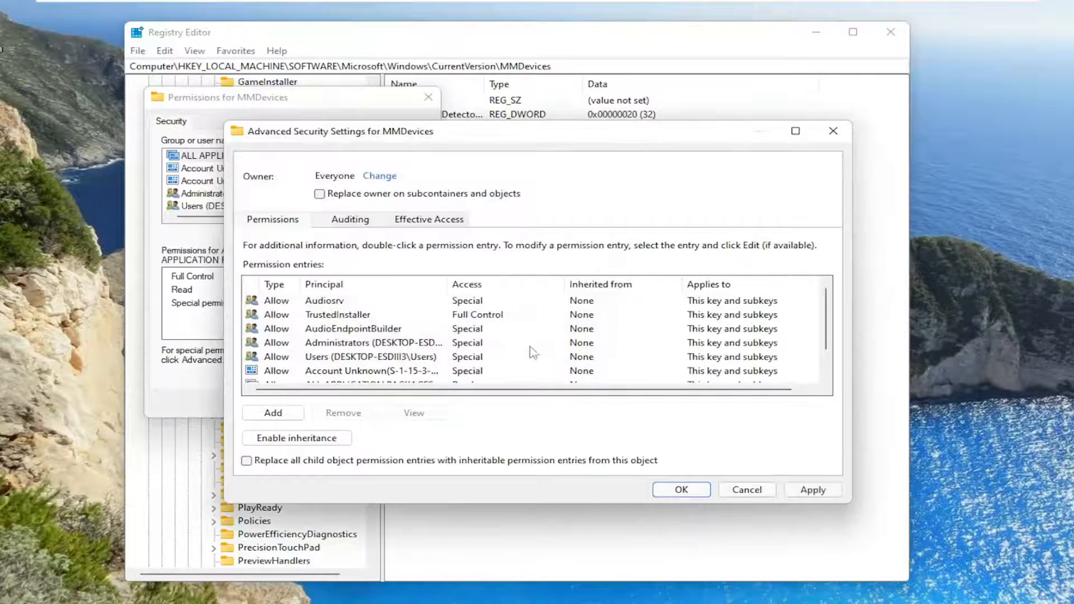
- Apply the ownership change and allow Full Control on MMDevices for the listed groups
{"action": "left_click", "coordinate": [679, 488]}
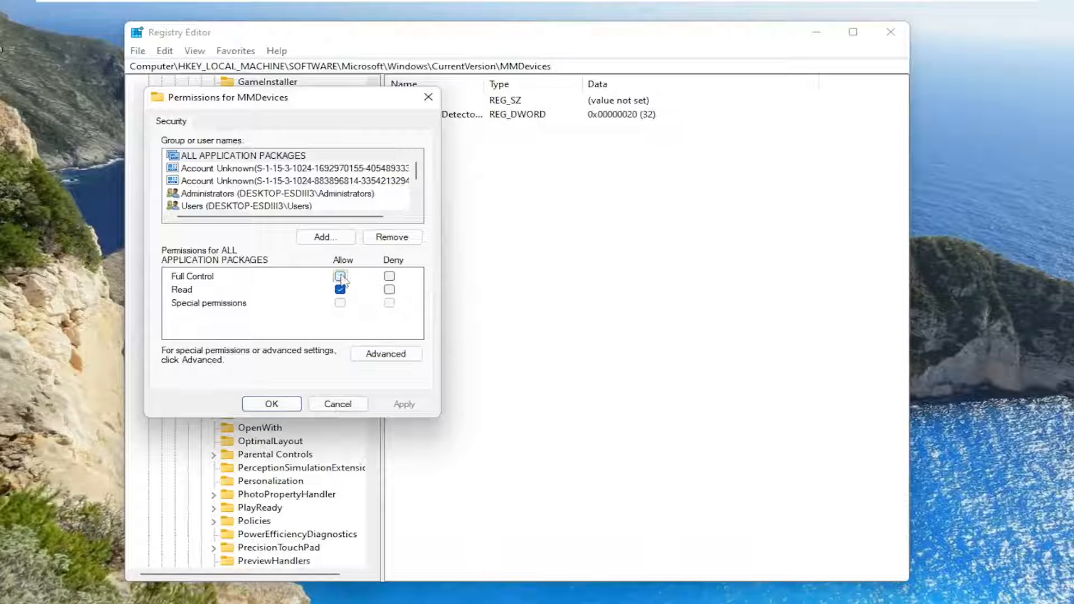
{"action": "left_click", "coordinate": [340, 276]}
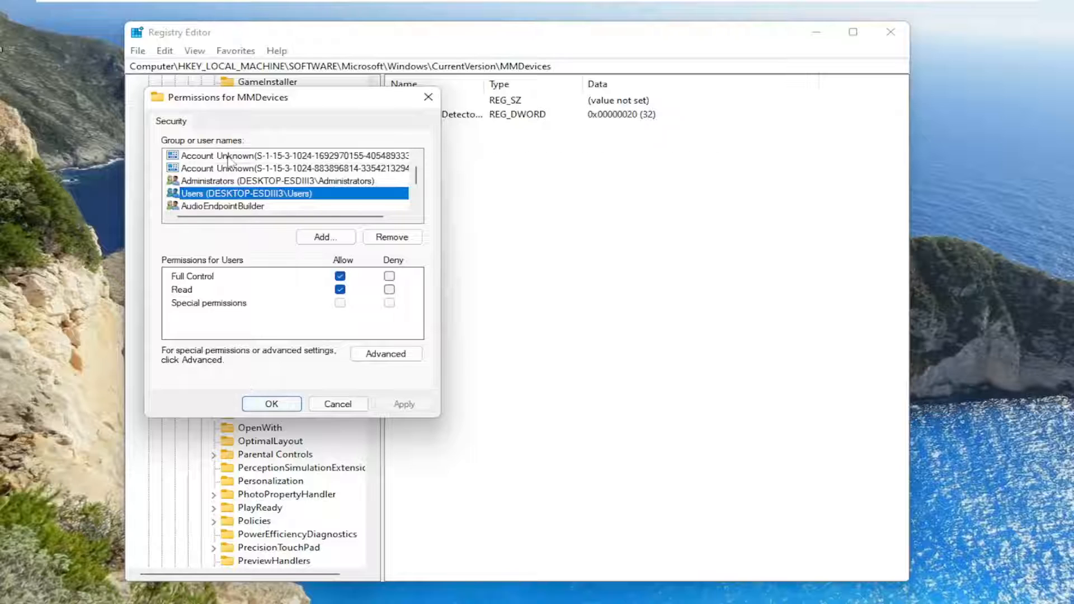
{"action": "left_click", "coordinate": [271, 403]}
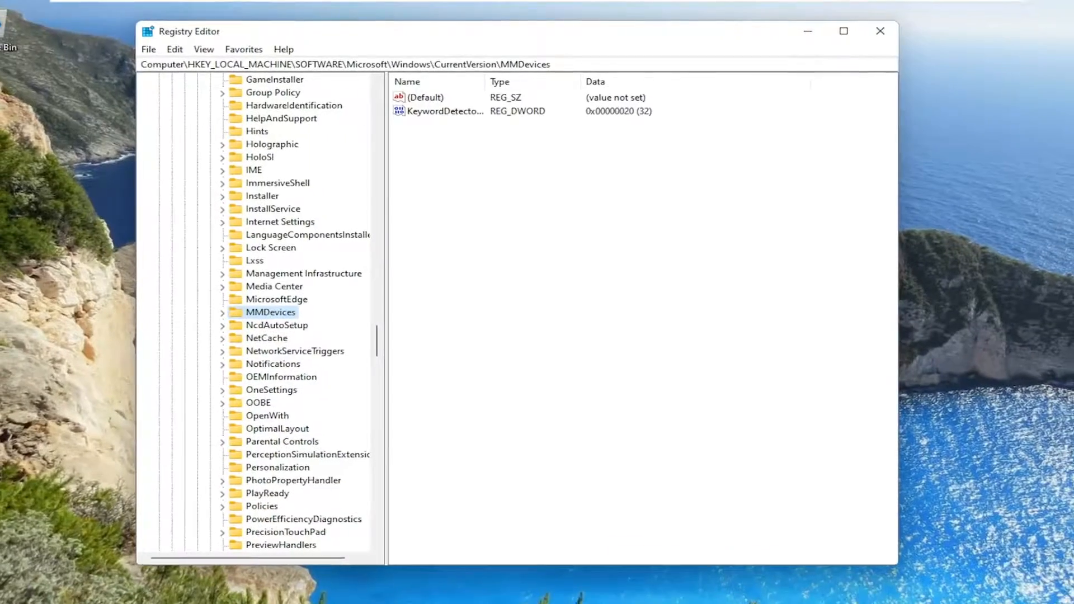
- Collapse the registry tree back to Computer and close Registry Editor
{"action": "scroll", "scroll_direction": "down", "scroll_amount": 3}
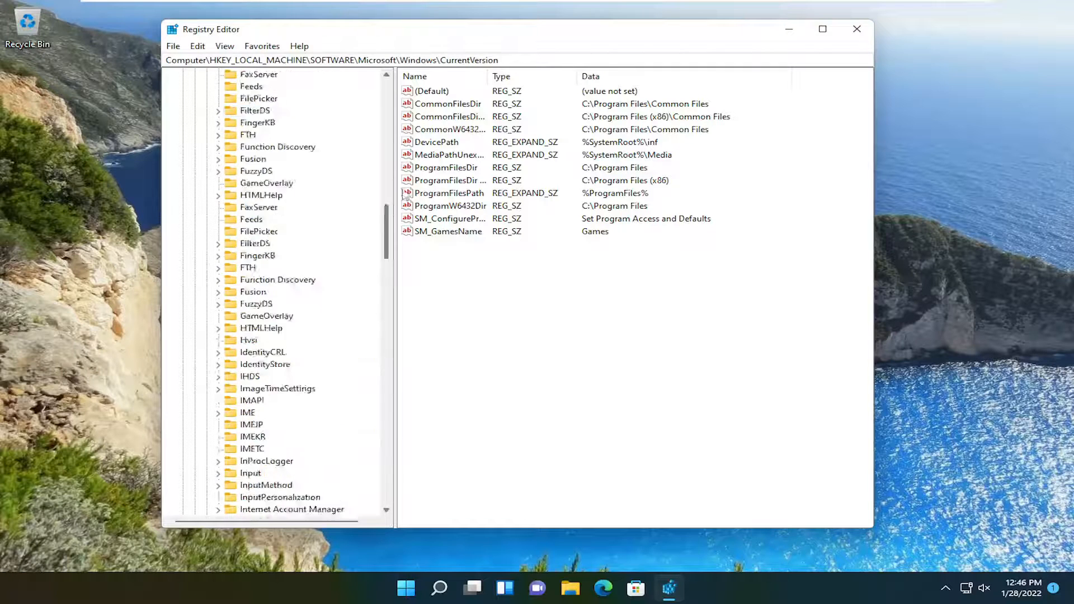
{"action": "left_click", "coordinate": [238, 183]}
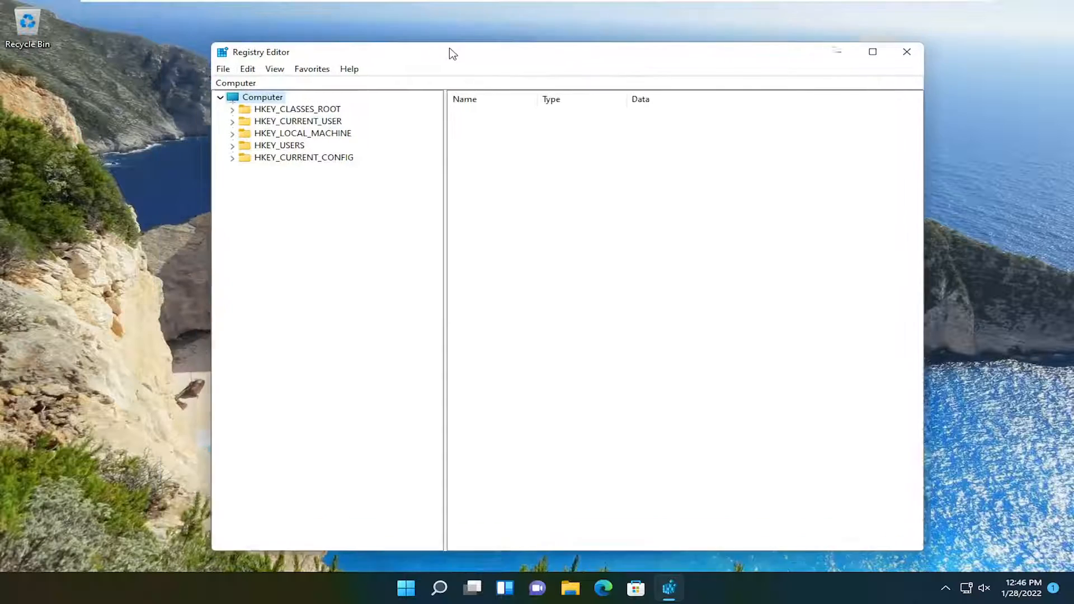
{"action": "left_click", "coordinate": [906, 51]}
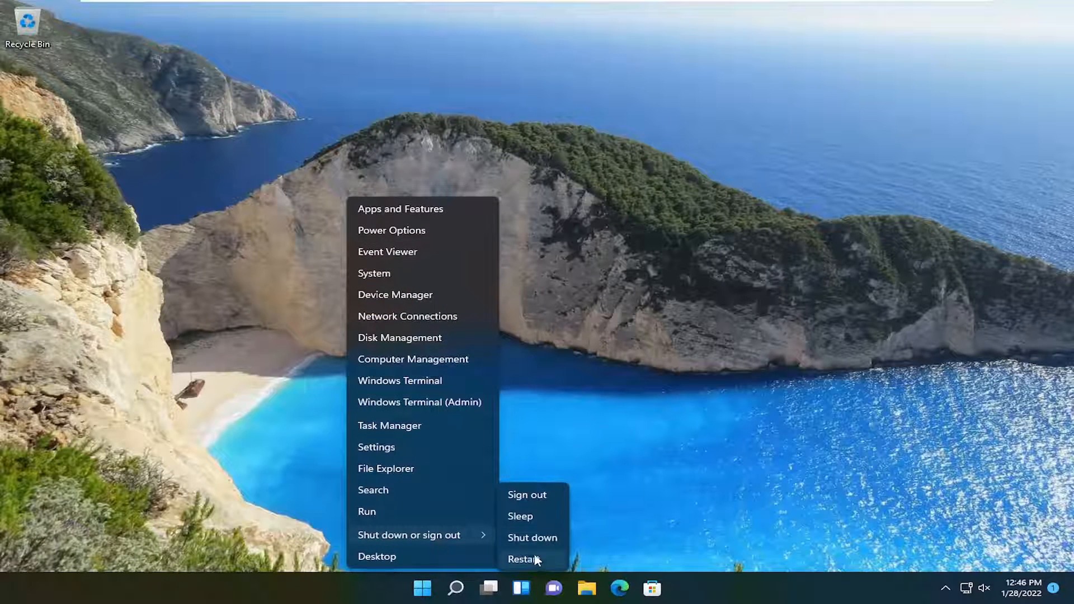
- Choose Restart from the quick system menu to reboot Windows
{"action": "left_click", "coordinate": [524, 558]}
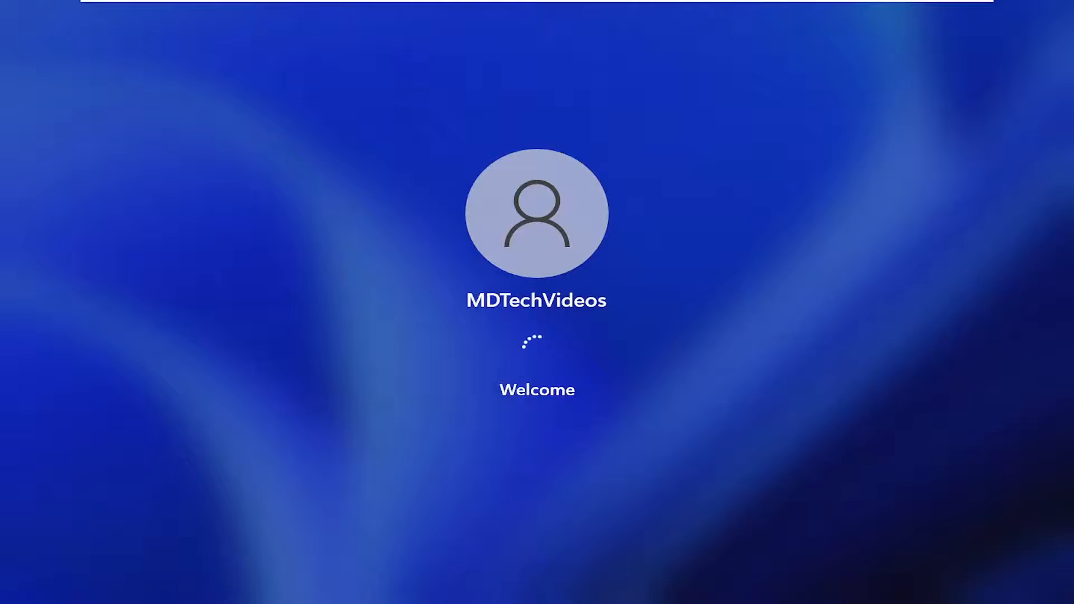